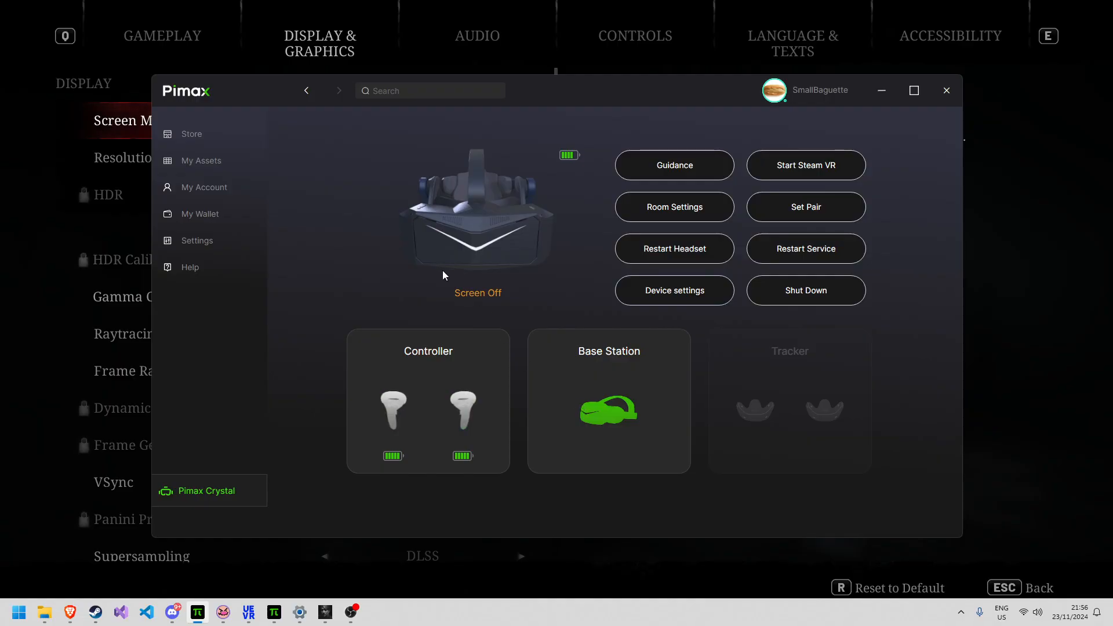
{"action": "mouse_move", "coordinate": [363, 262]}
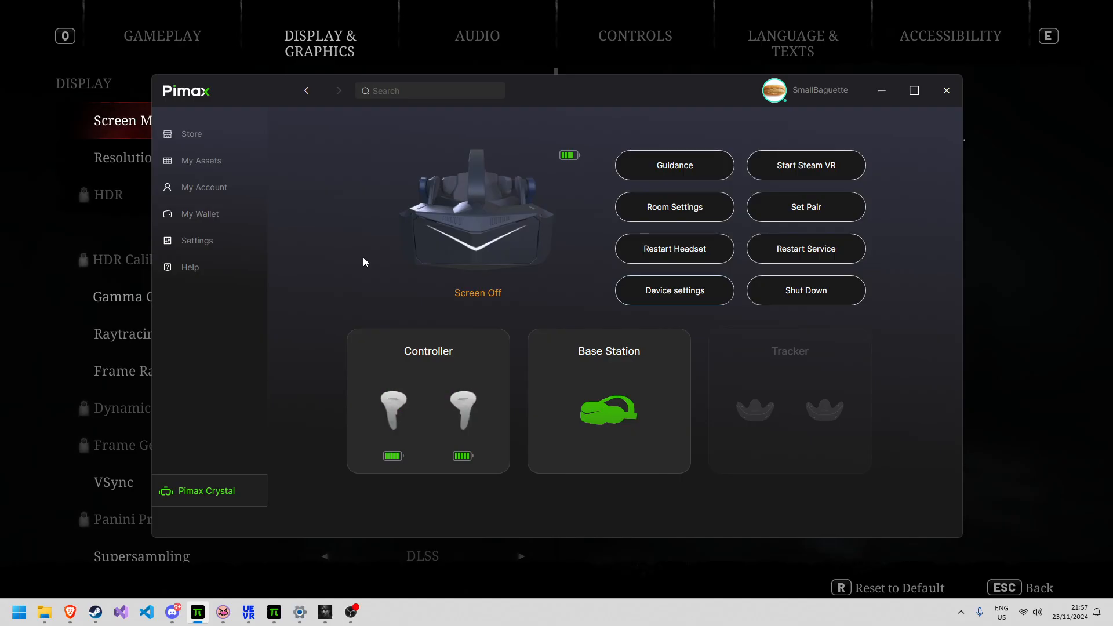
{"action": "mouse_move", "coordinate": [421, 262]}
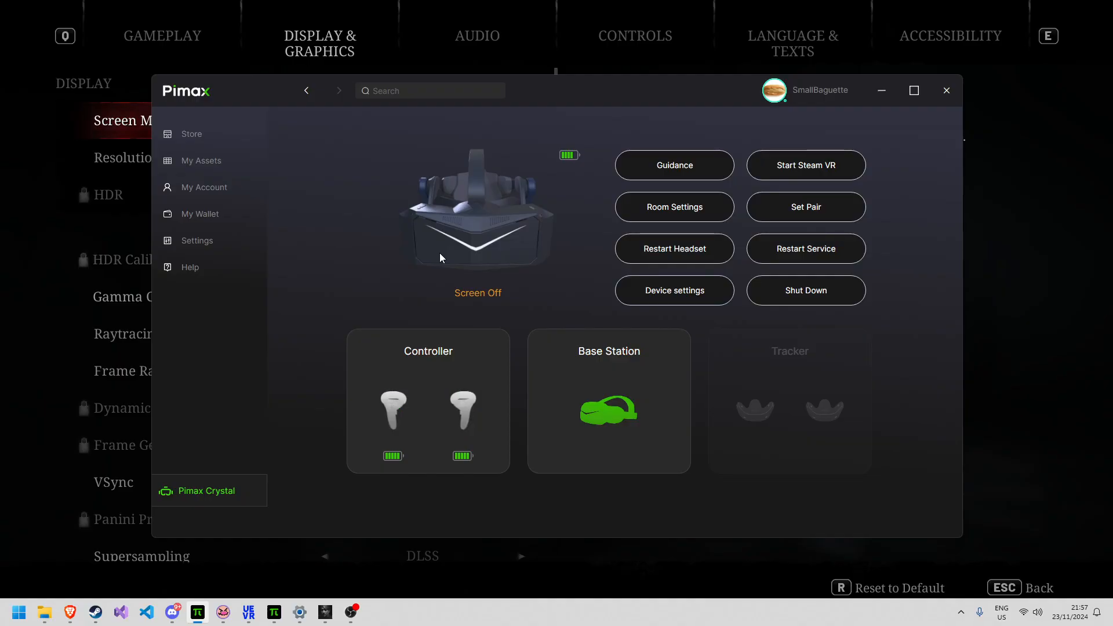
{"action": "mouse_move", "coordinate": [588, 309]}
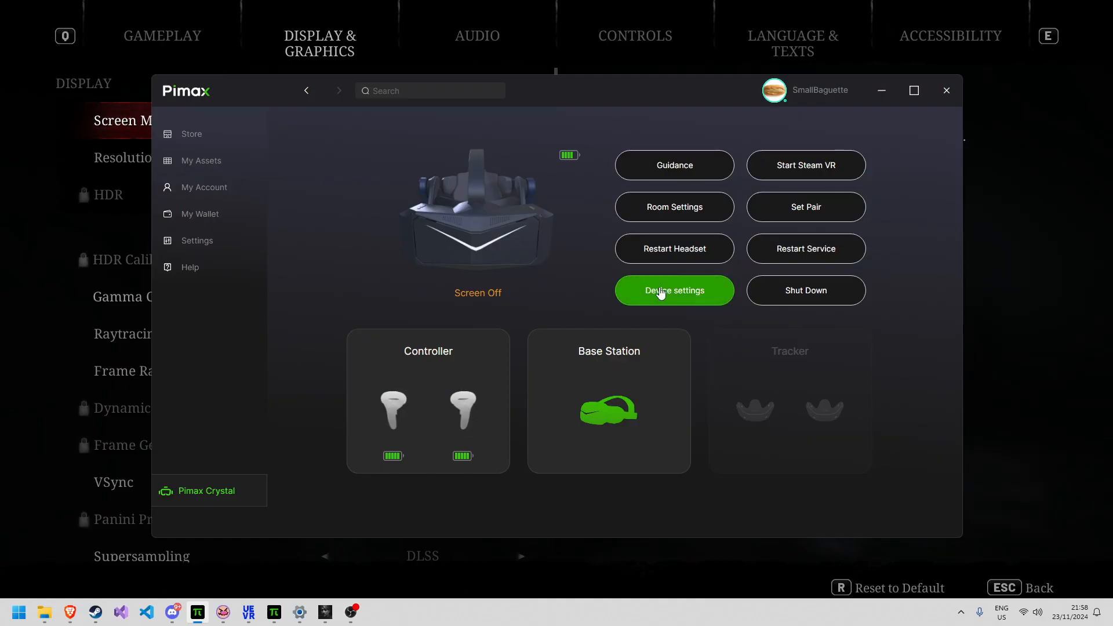
Open the headset's Games settings to review render quality 0.75 and Performance preference.
{"action": "left_click", "coordinate": [673, 290]}
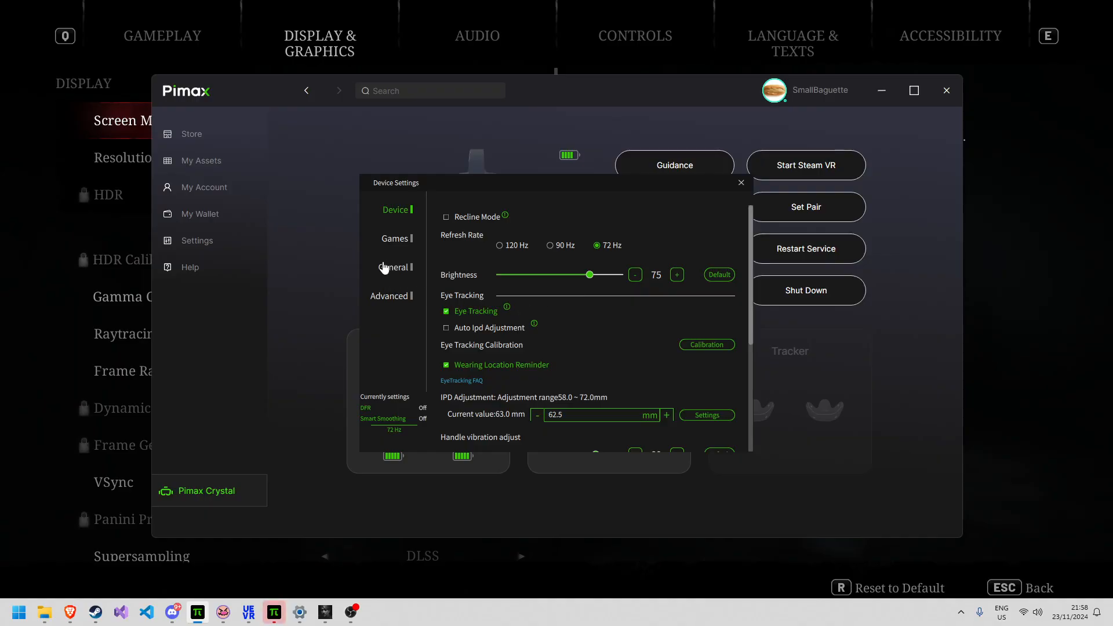
{"action": "left_click", "coordinate": [395, 238]}
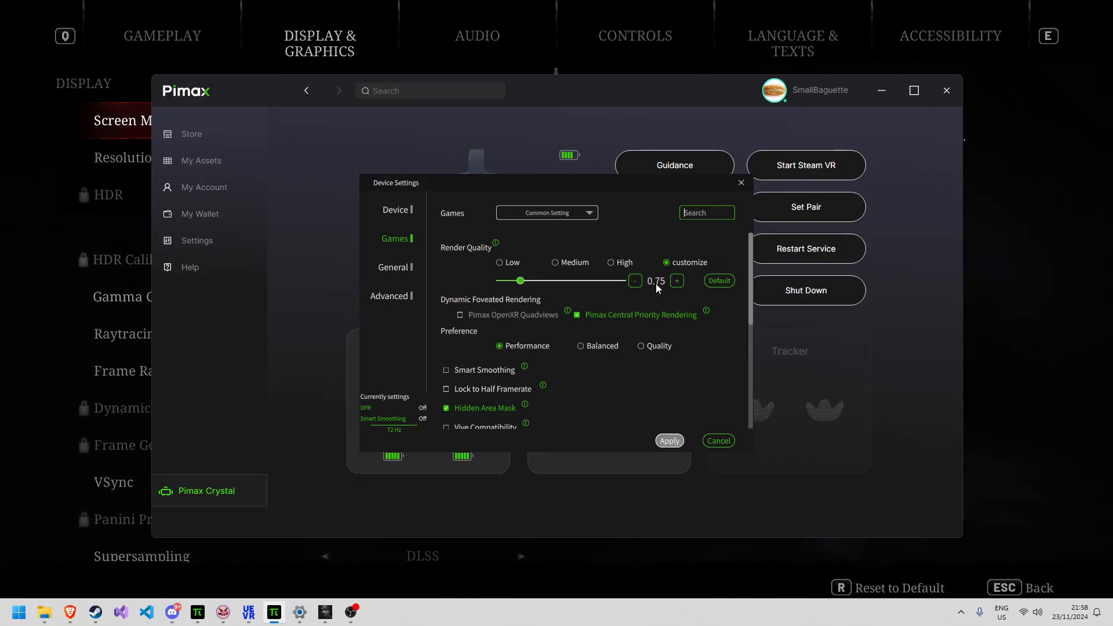
{"action": "left_click", "coordinate": [395, 209]}
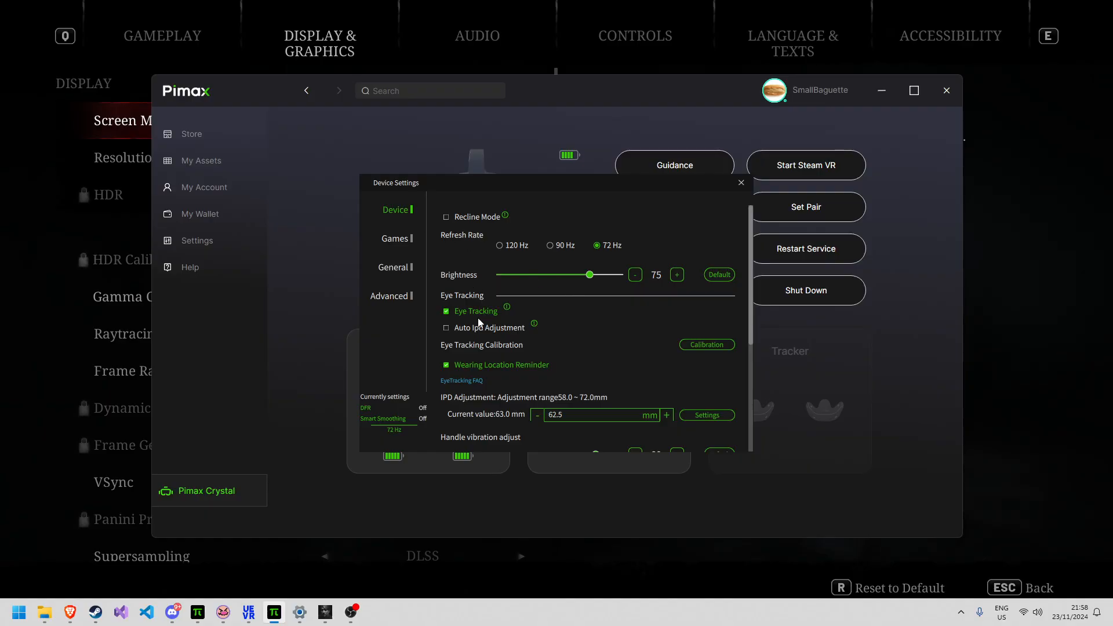
{"action": "mouse_move", "coordinate": [395, 238]}
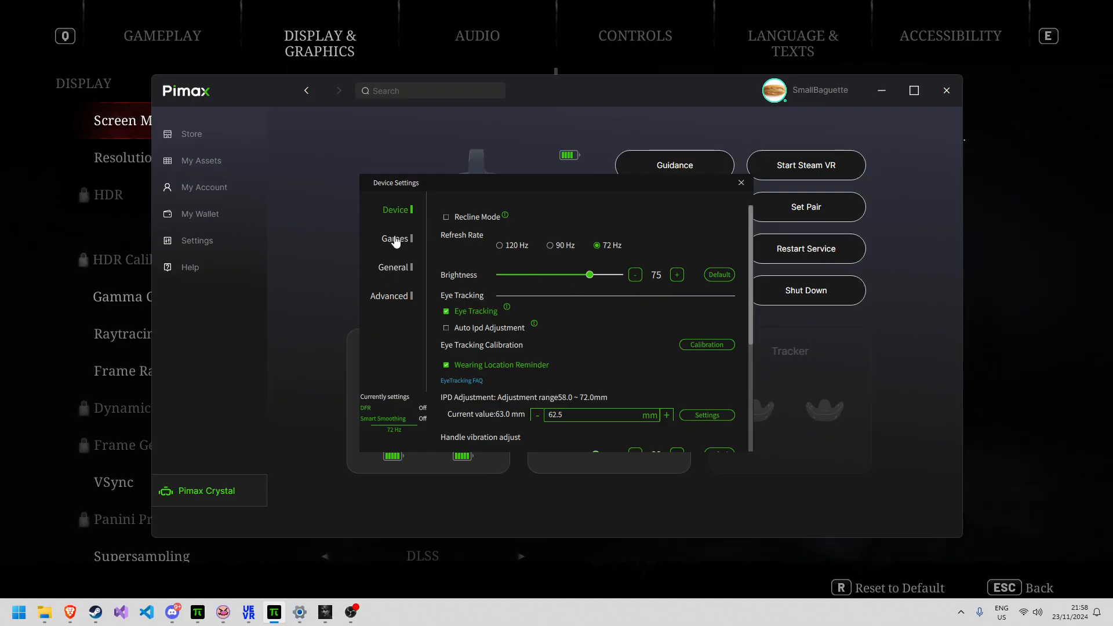
{"action": "left_click", "coordinate": [395, 238]}
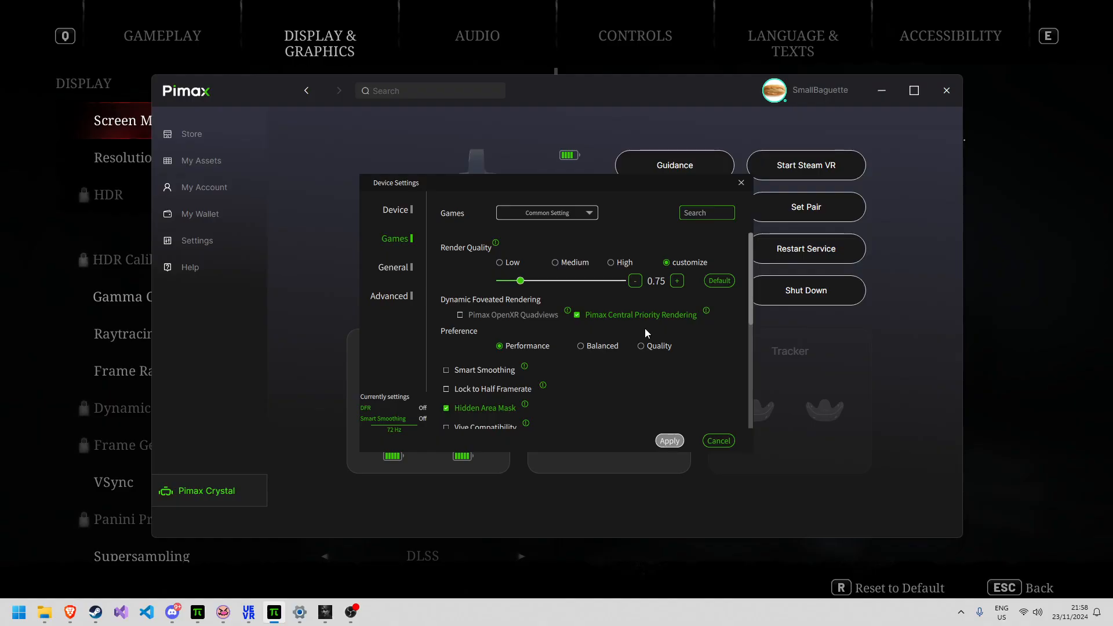
{"action": "mouse_move", "coordinate": [541, 360]}
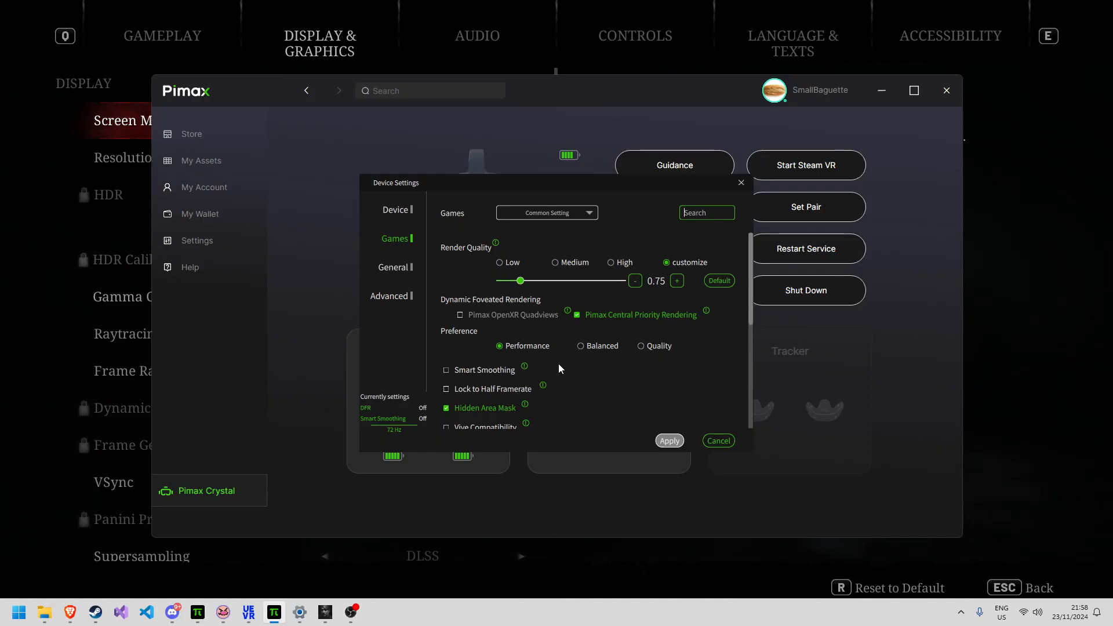
{"action": "mouse_move", "coordinate": [557, 339]}
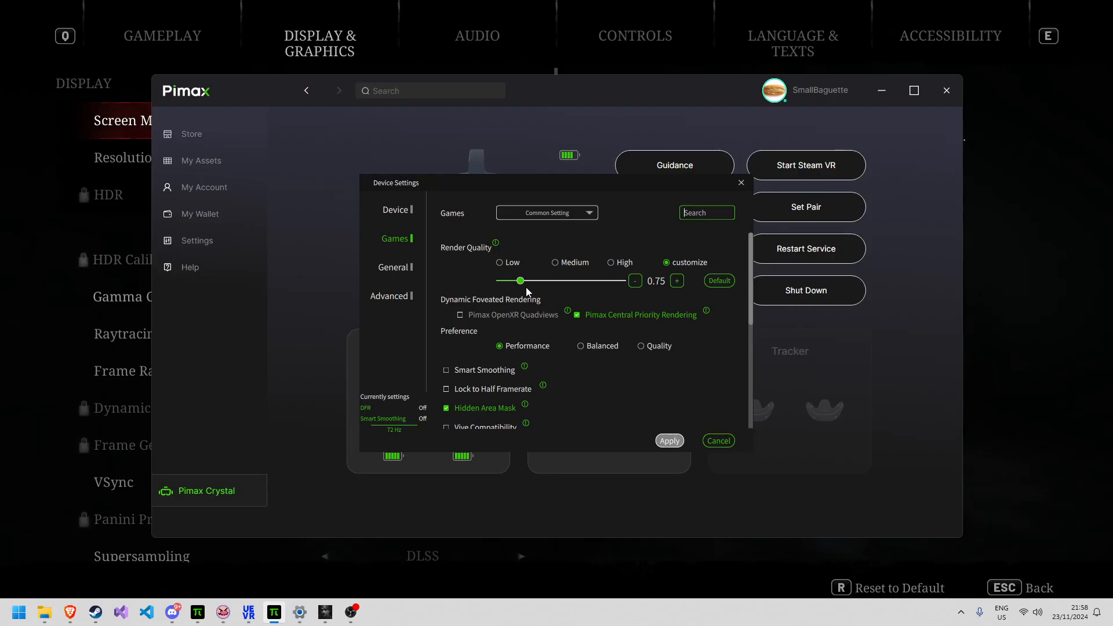
{"action": "mouse_move", "coordinate": [537, 284]}
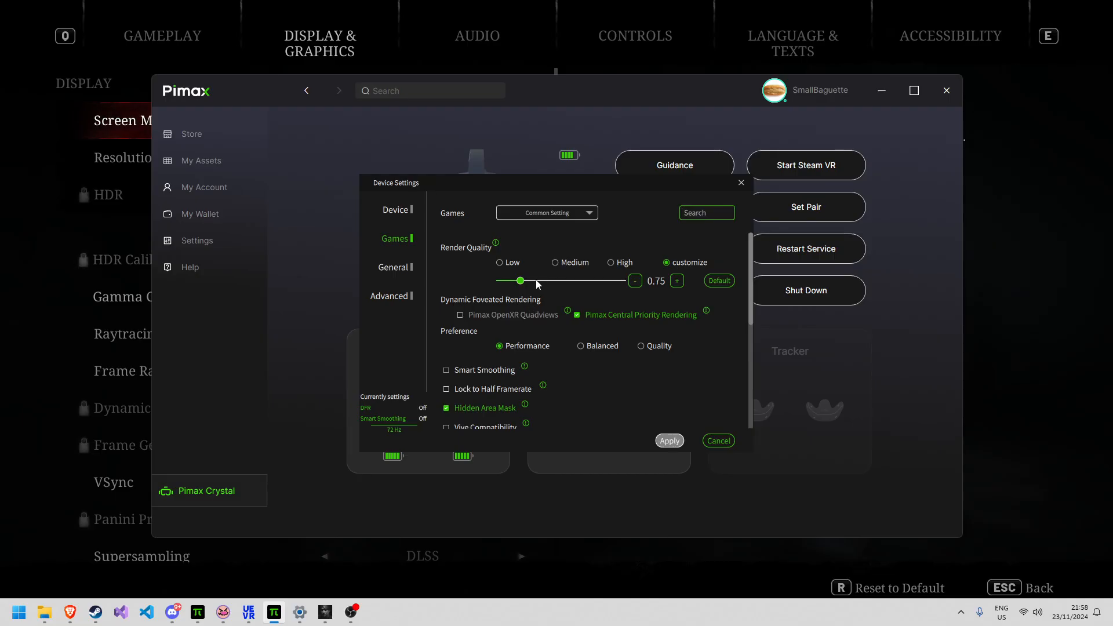
{"action": "mouse_move", "coordinate": [527, 293]}
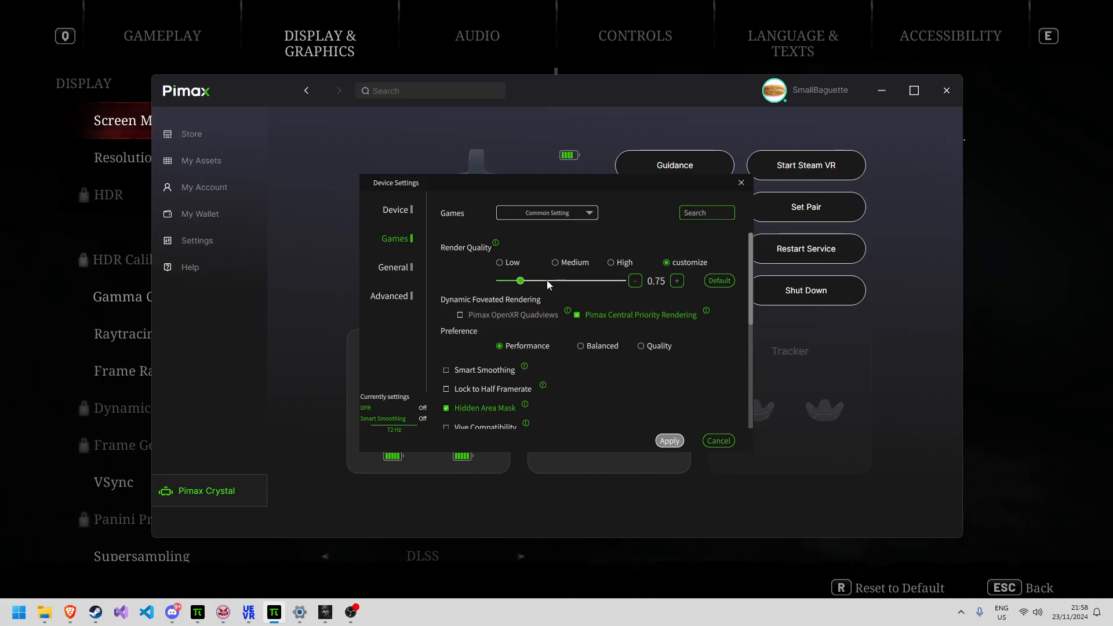
Return to Silent Hill 2's Display & Graphics list and scroll past DLSS Ultra Performance.
{"action": "key", "text": "alt+tab"}
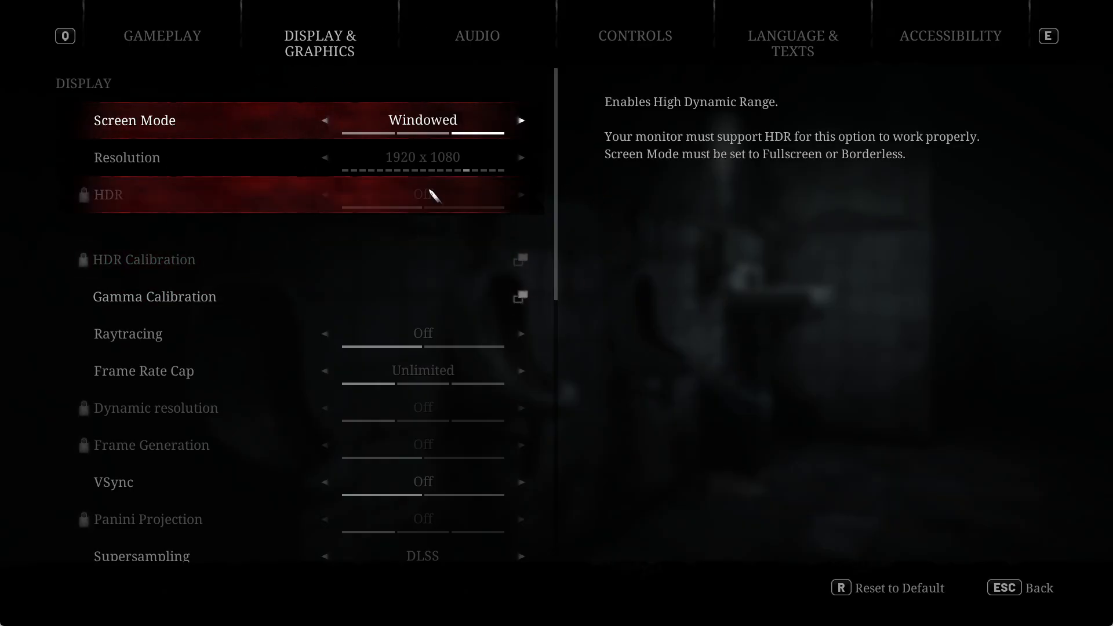
{"action": "scroll", "scroll_direction": "down", "scroll_amount": 3}
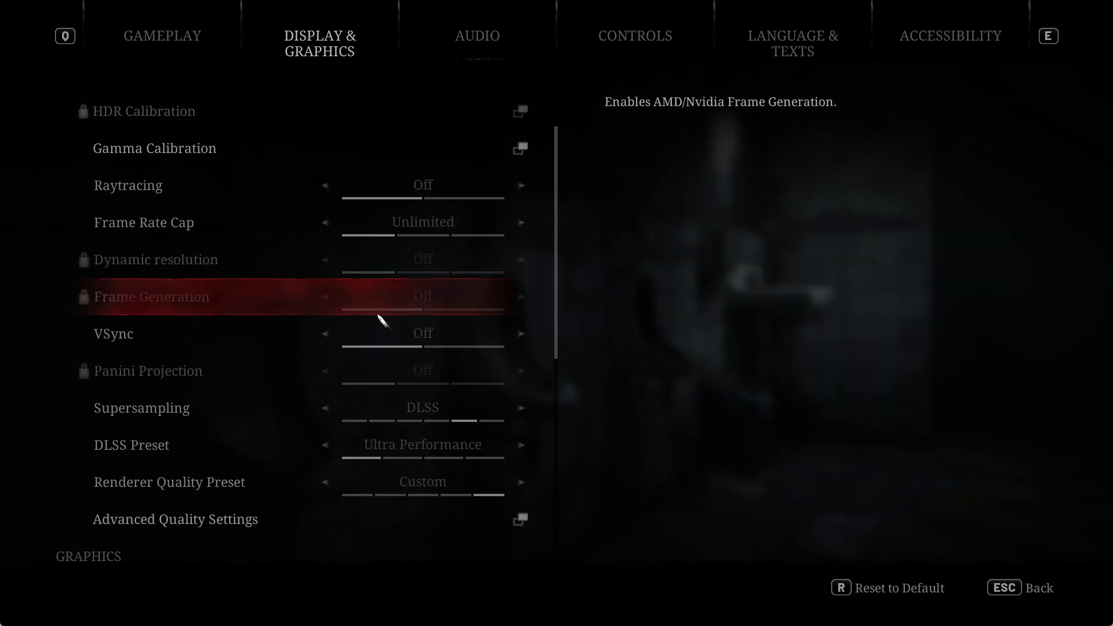
{"action": "mouse_move", "coordinate": [203, 288]}
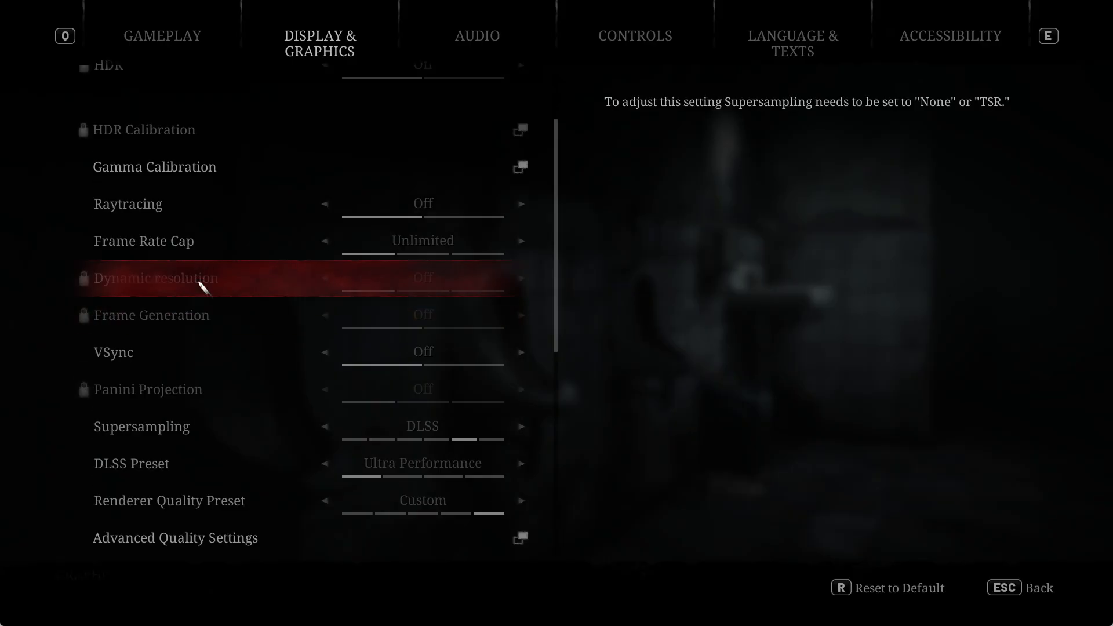
{"action": "mouse_move", "coordinate": [282, 232]}
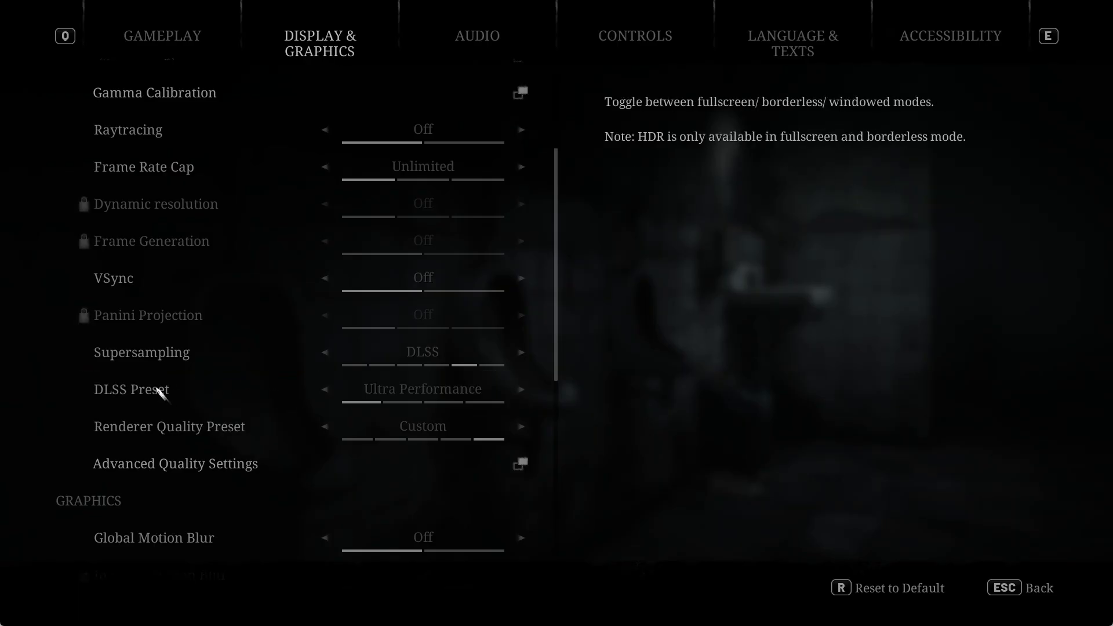
{"action": "mouse_move", "coordinate": [203, 358]}
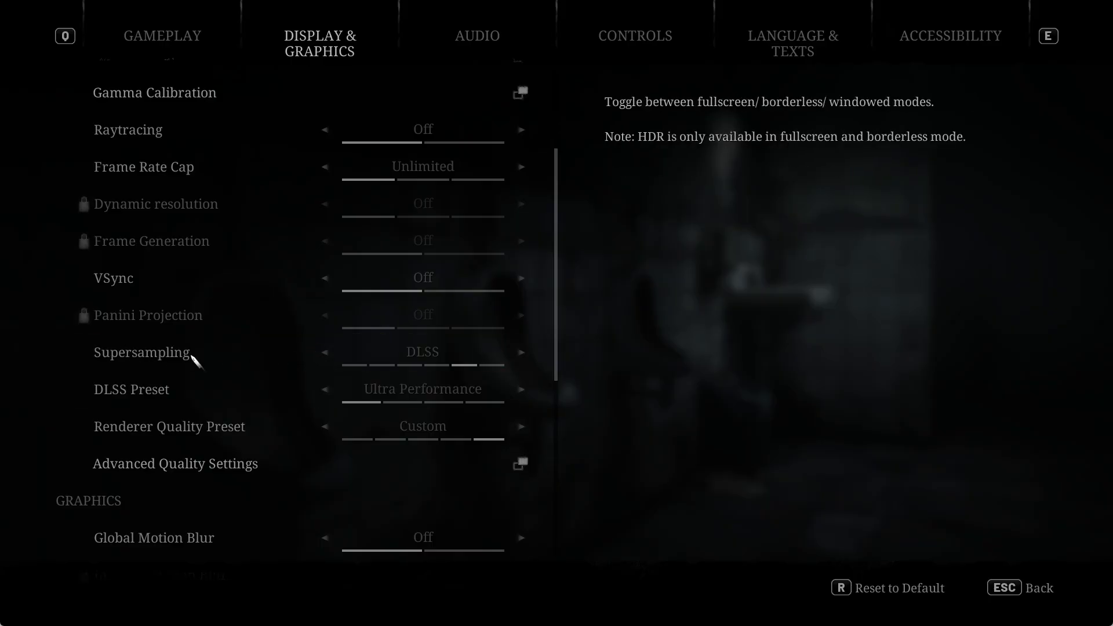
{"action": "mouse_move", "coordinate": [282, 402]}
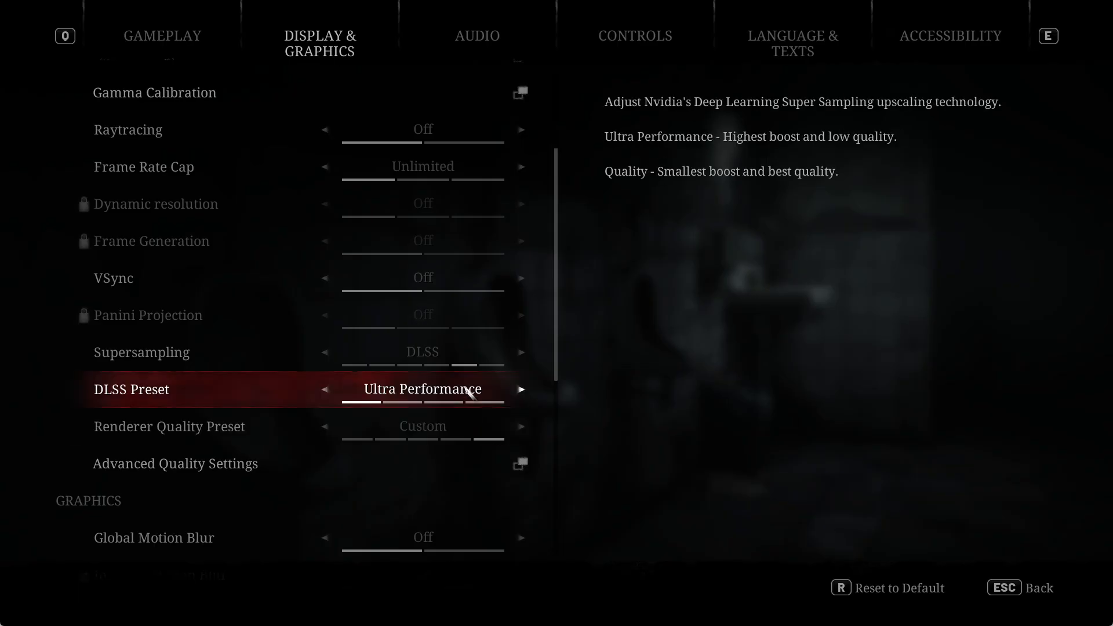
{"action": "mouse_move", "coordinate": [175, 464]}
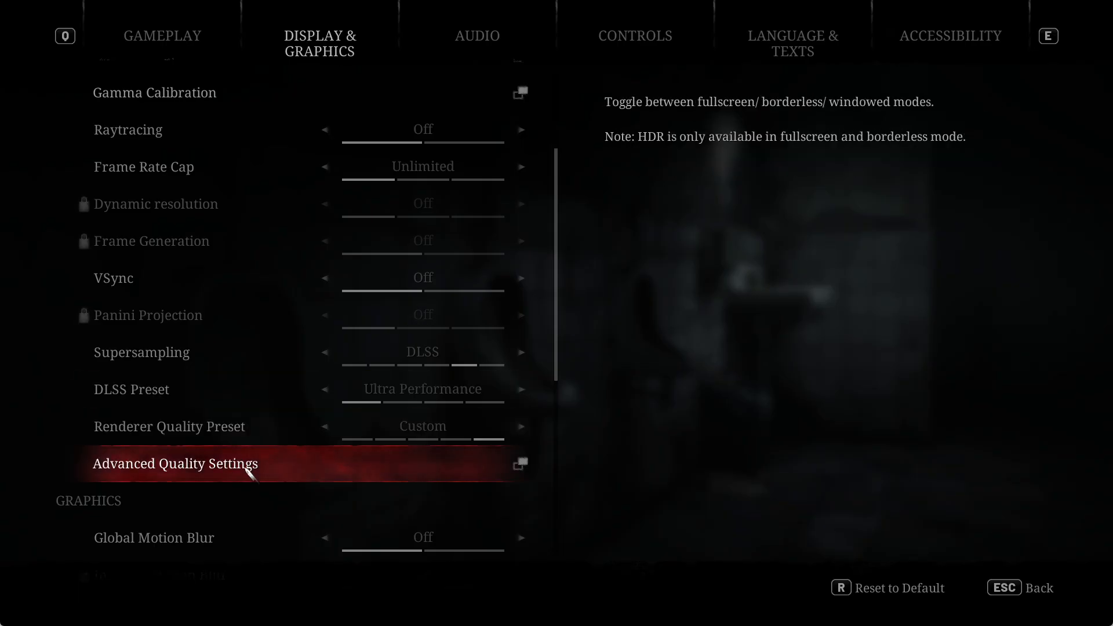
Open Advanced Quality Settings and scroll through Custom preset, Low shadows, HZB occlusion.
{"action": "left_click", "coordinate": [176, 464]}
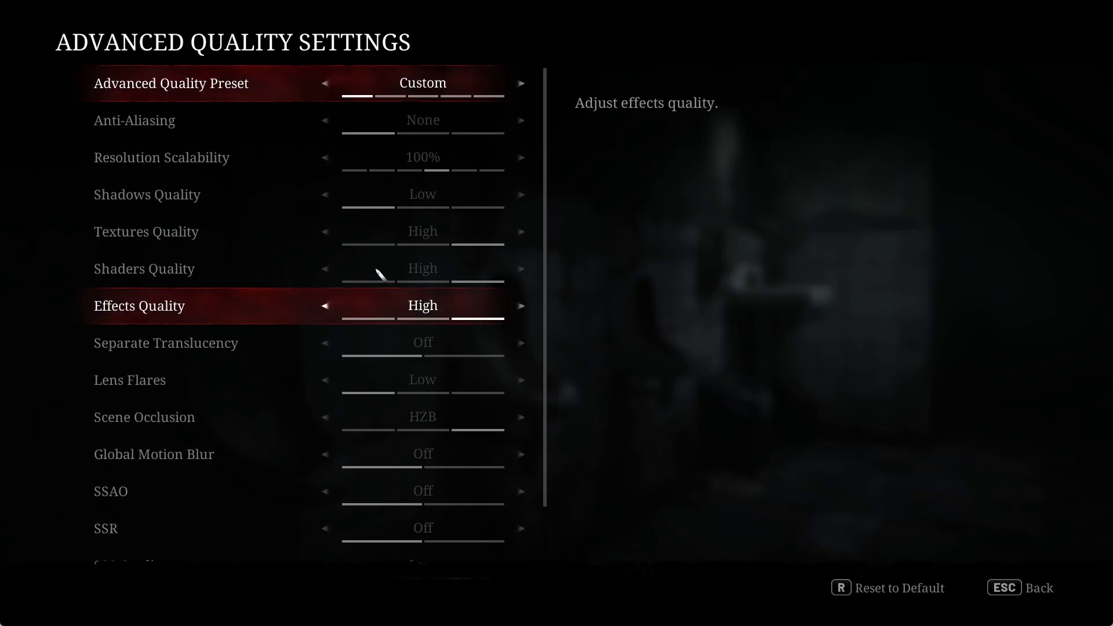
{"action": "mouse_move", "coordinate": [171, 83]}
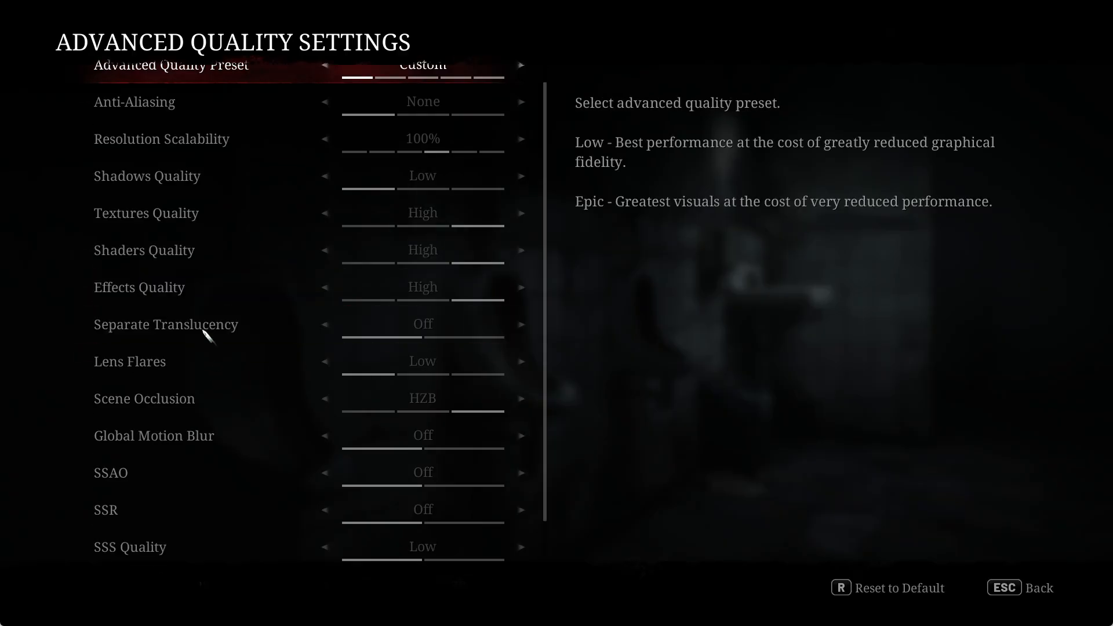
{"action": "mouse_move", "coordinate": [206, 333]}
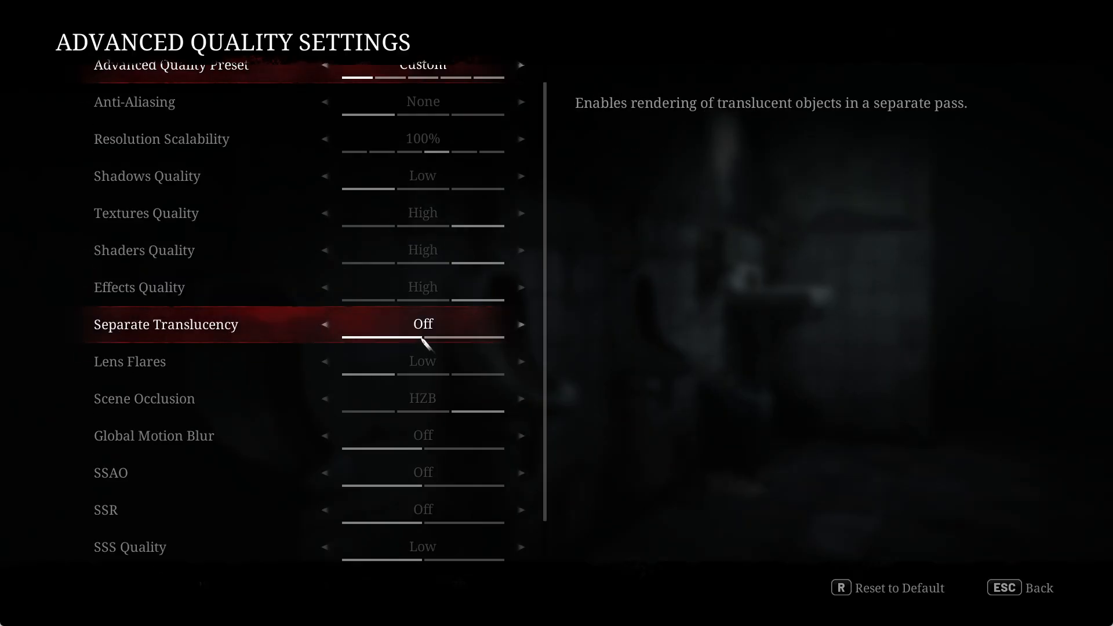
{"action": "scroll", "scroll_direction": "down", "scroll_amount": 3}
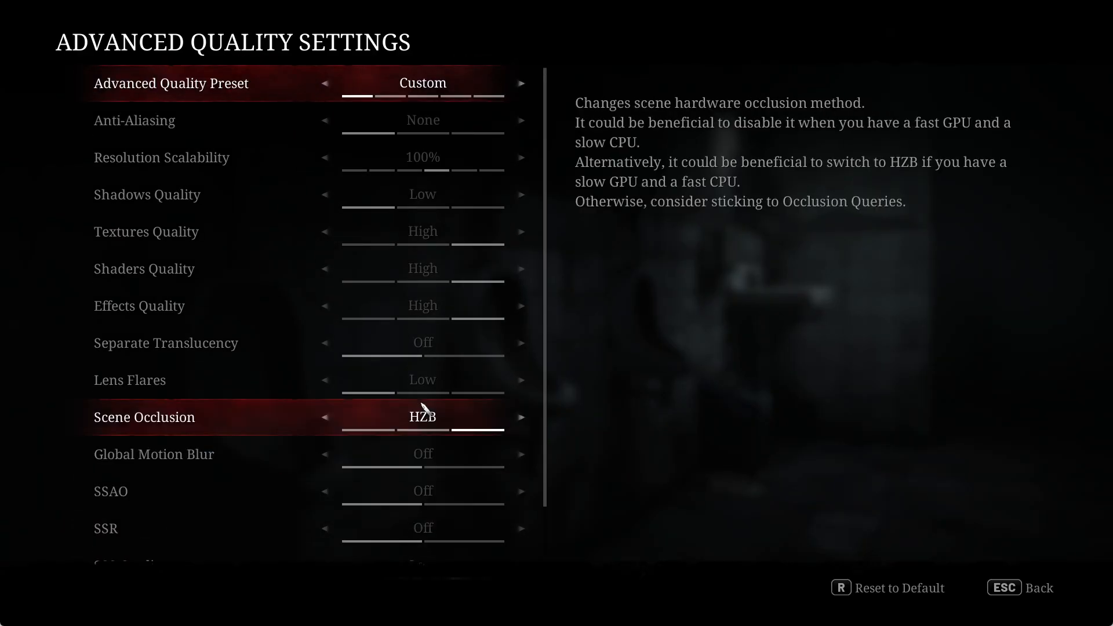
Scroll to Image Sharpening at Sharpen High, then switch to the PiTool device settings.
{"action": "scroll", "scroll_direction": "down", "scroll_amount": 3}
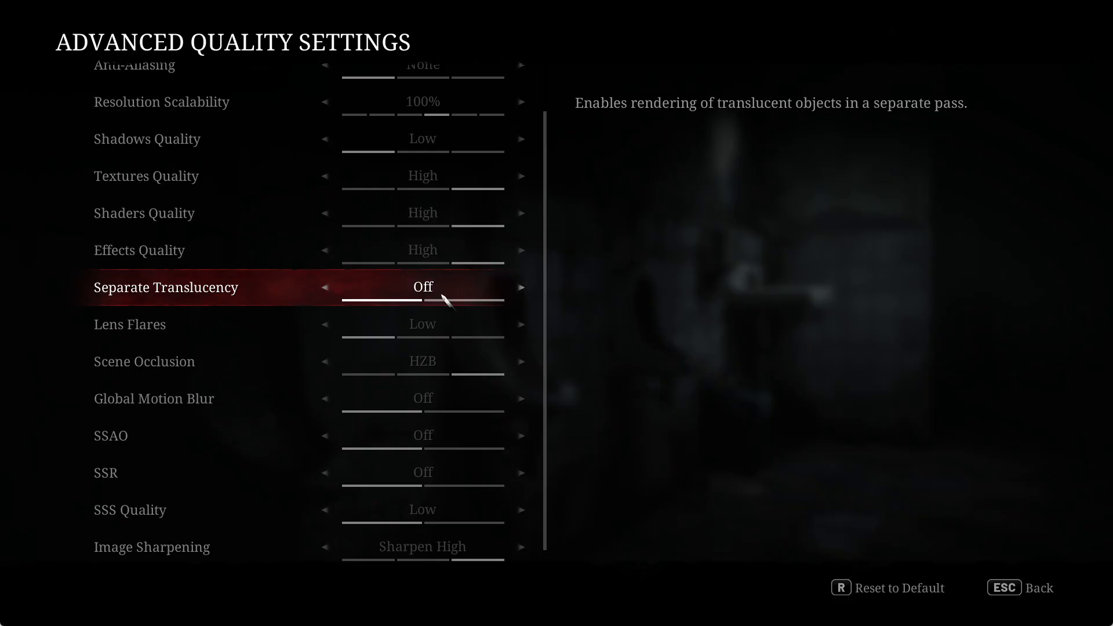
{"action": "key", "text": "alt+tab"}
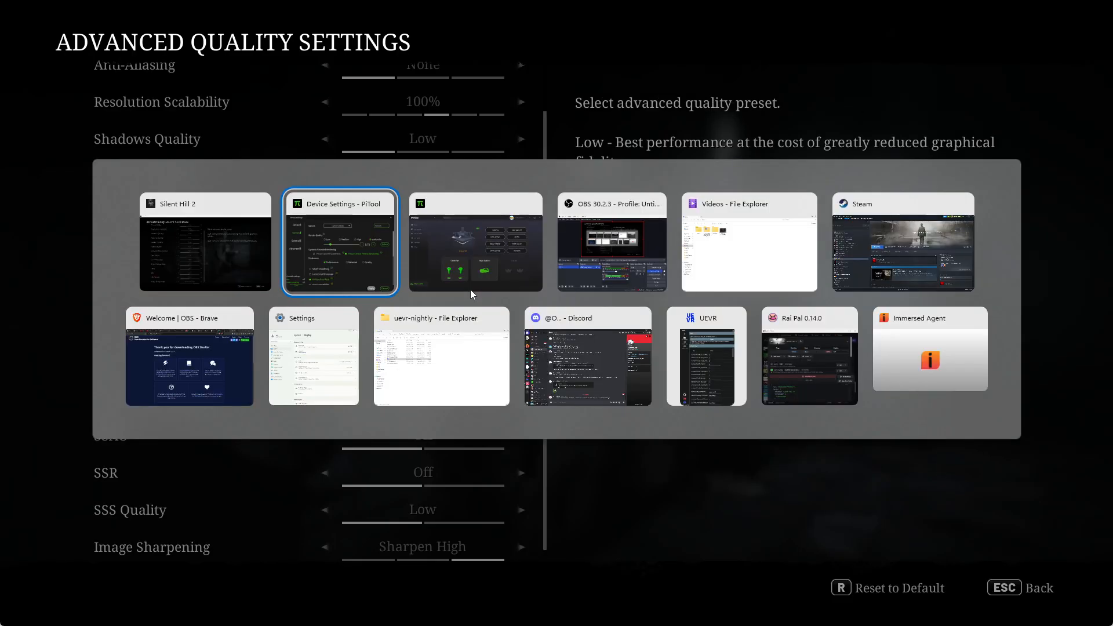